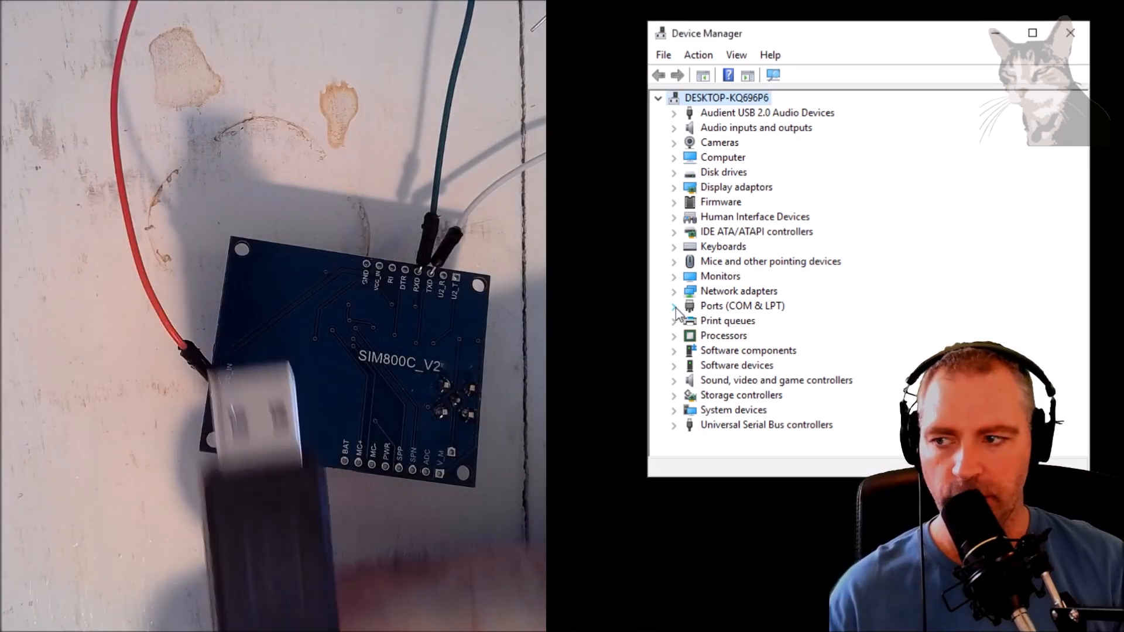
Expand Ports (COM & LPT) to reveal COM1 and select the USB Serial Port on COM5.
left_click(674, 306)
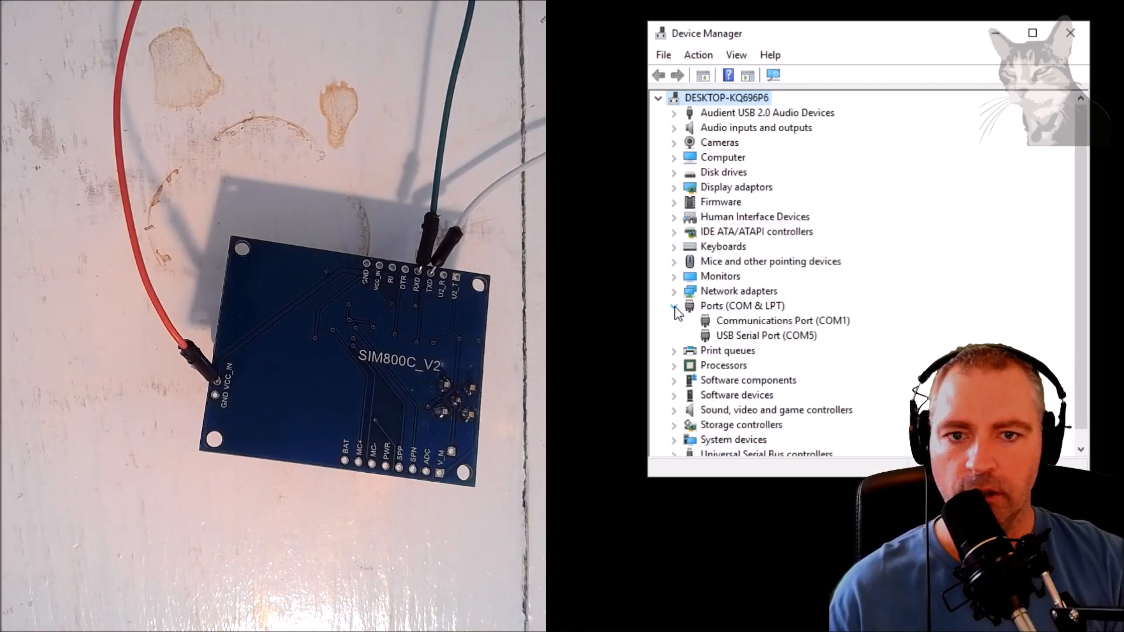
left_click(766, 336)
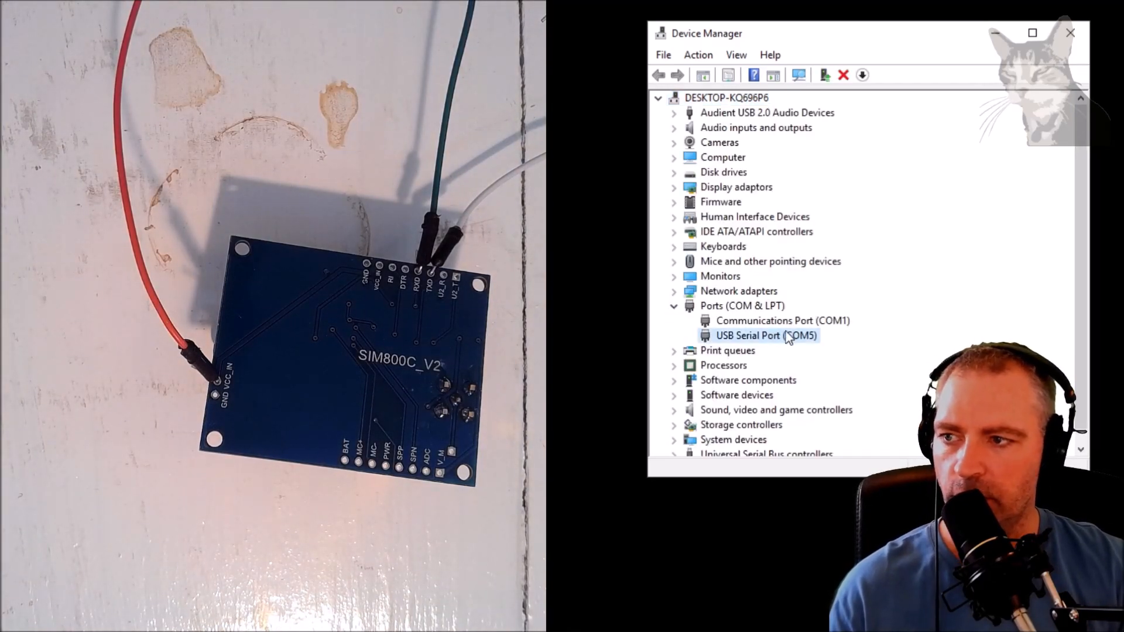
View the USB Serial Port (COM5) properties and its Port Settings, confirming it works properly.
double_click(759, 336)
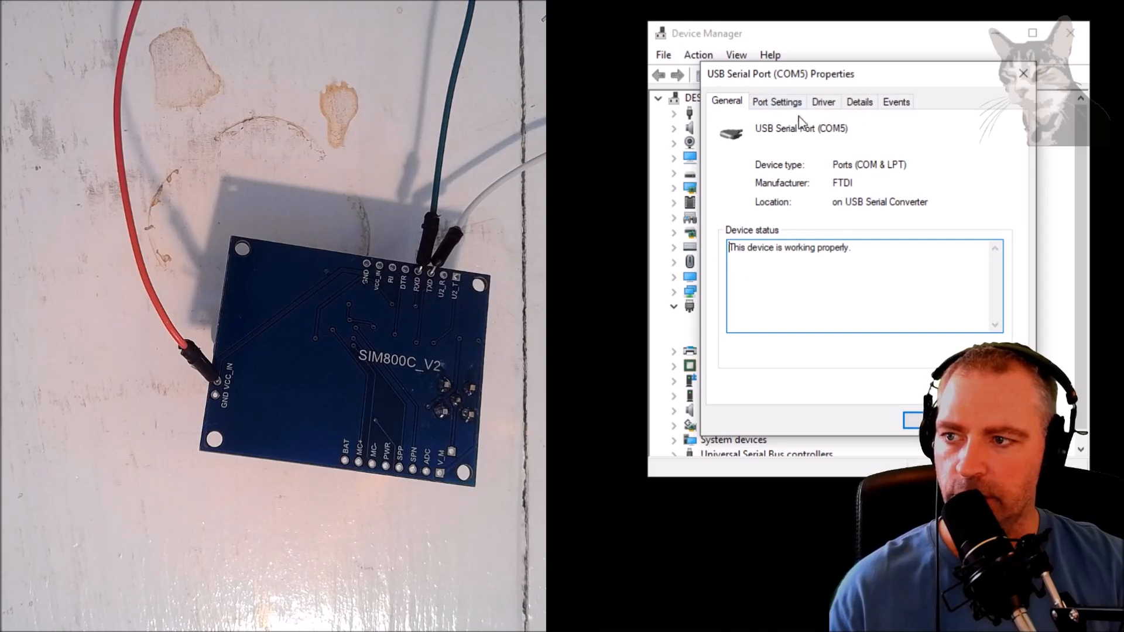
left_click(776, 101)
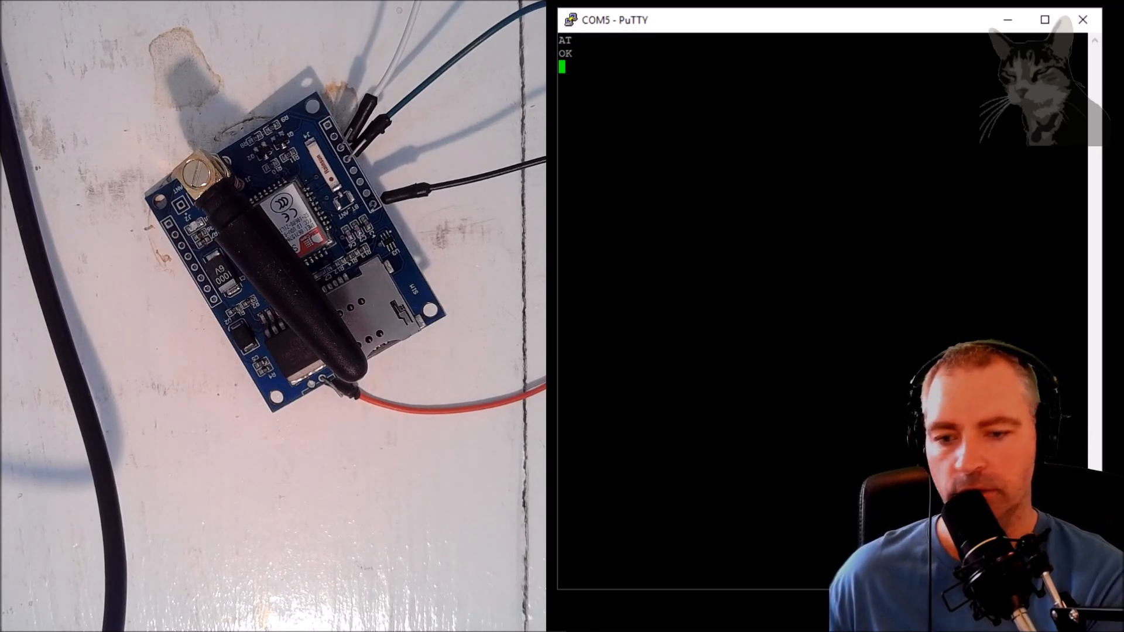
Send AT to get OK, then ATI to read the firmware version SIM800 R14.18.
type("AT")
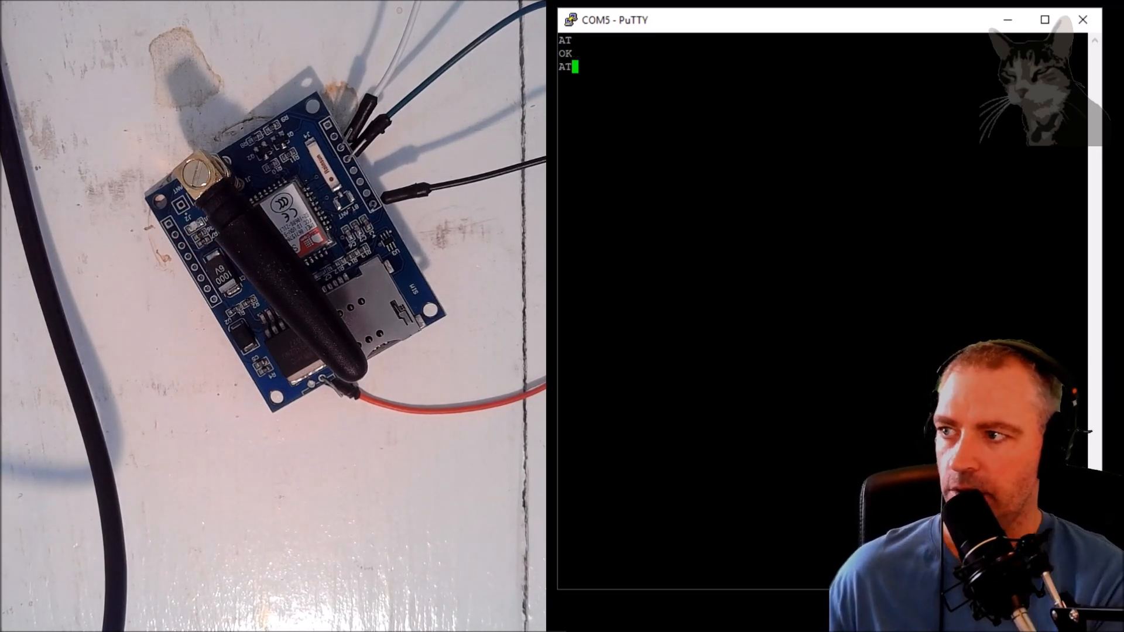
key("Return")
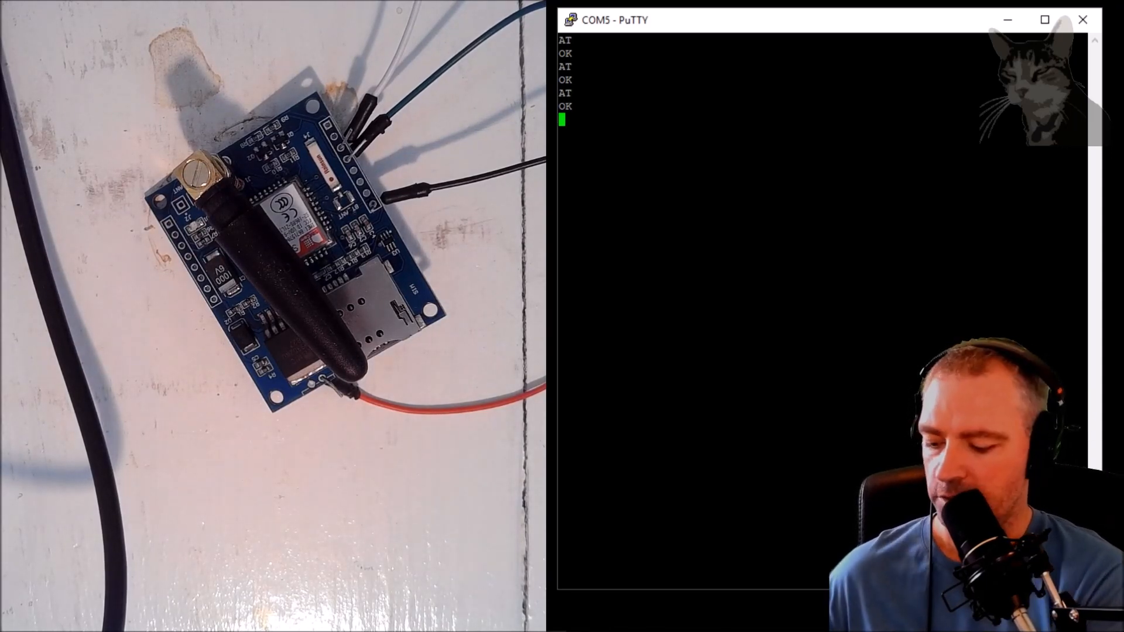
type("ATI")
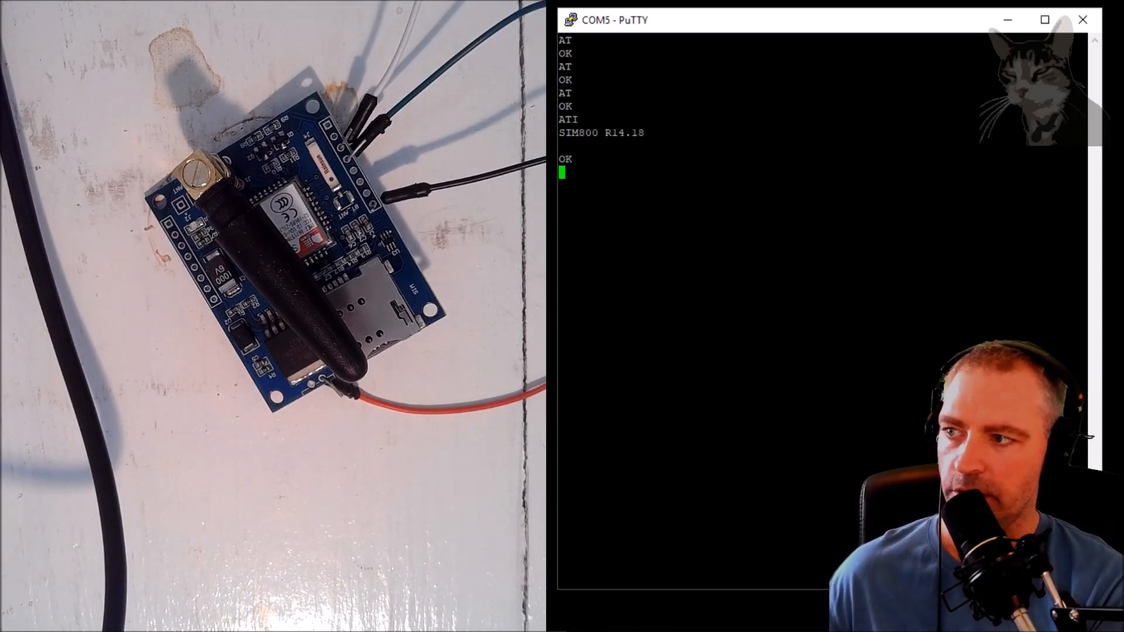